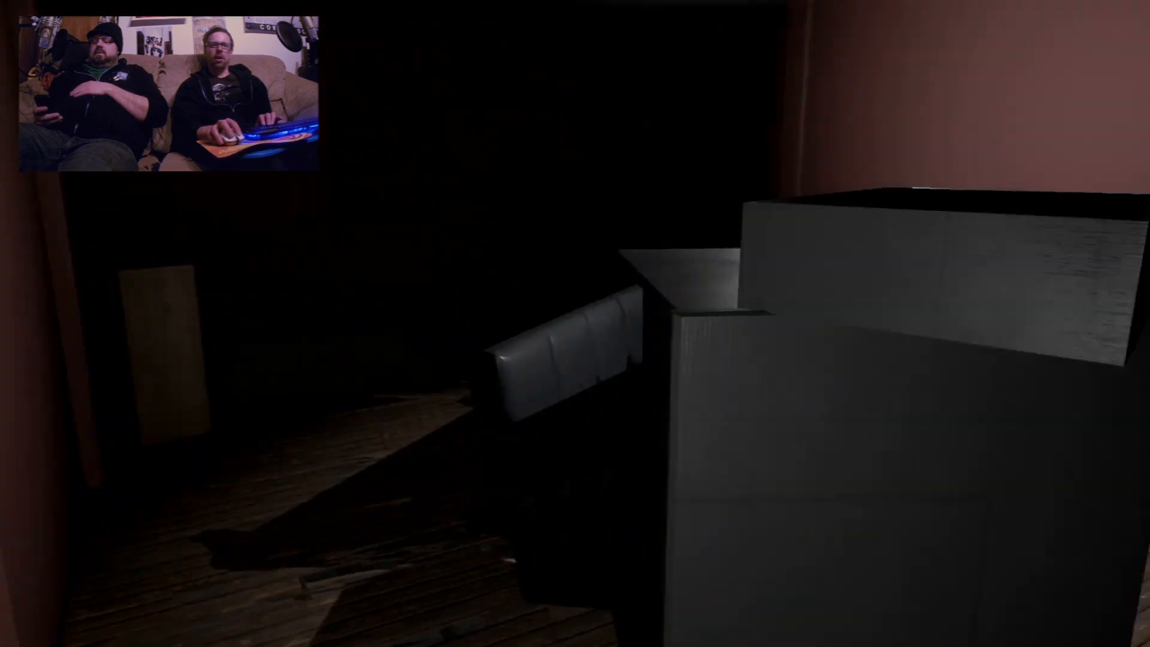
mouse_move(575, 323)
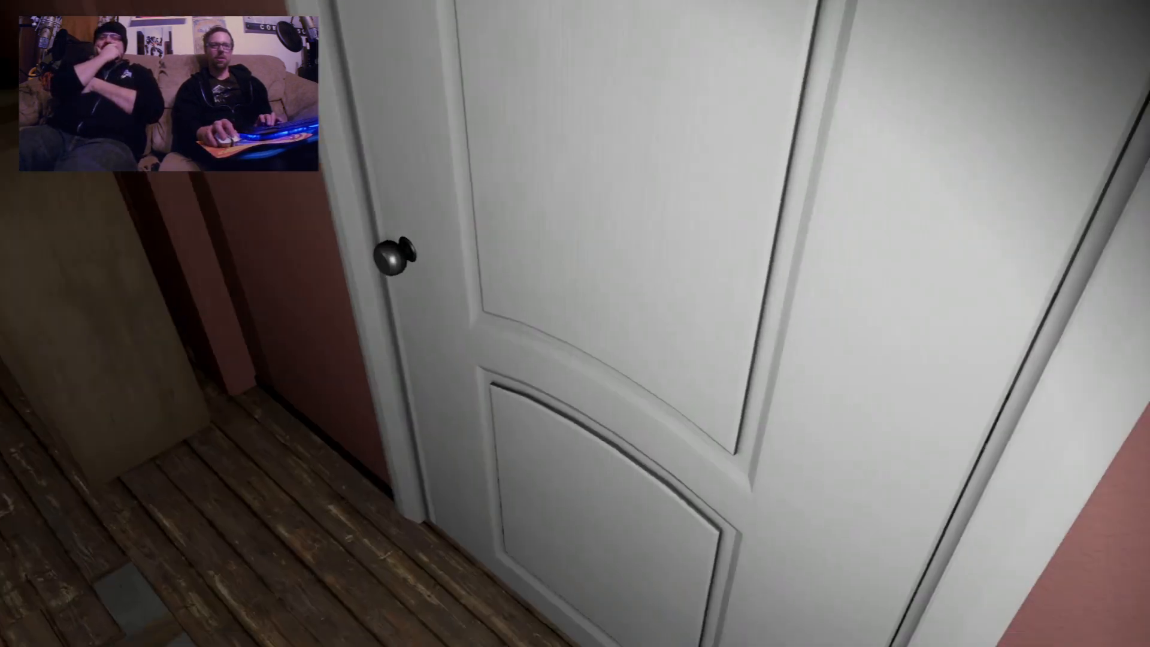
mouse_move(575, 324)
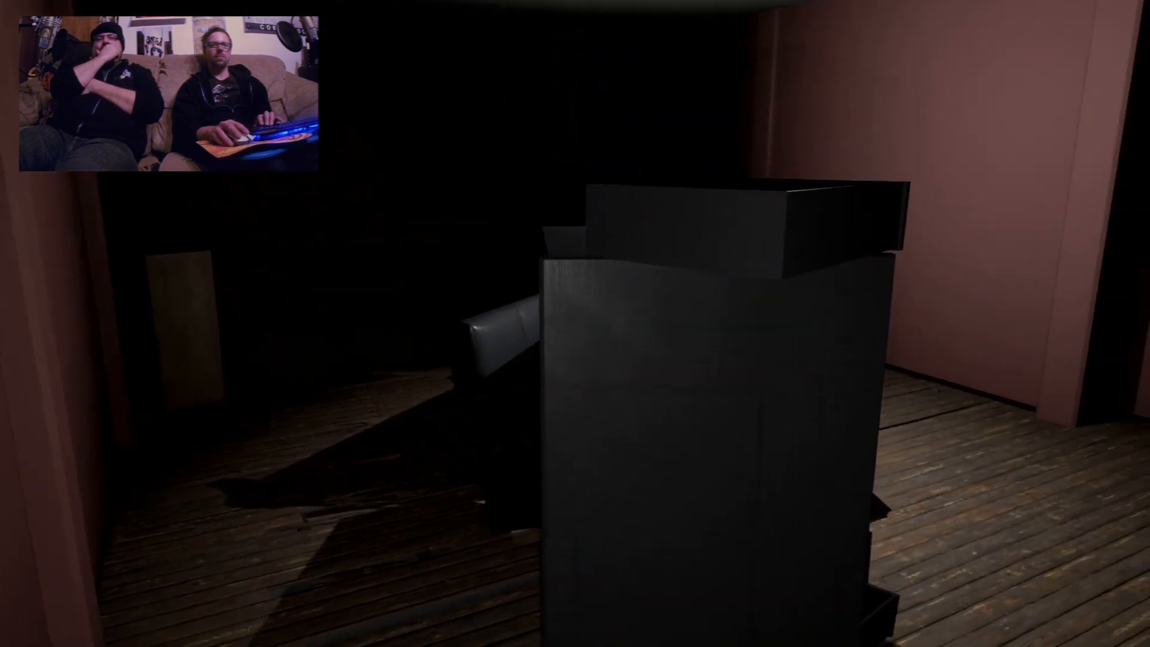
mouse_move(575, 323)
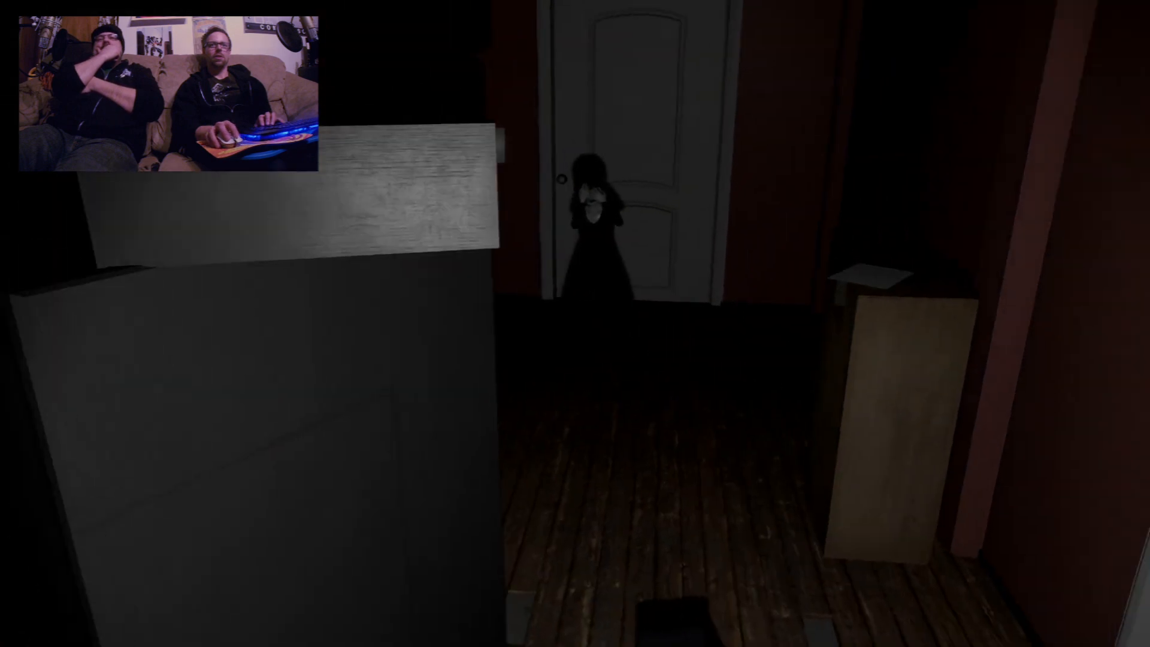
mouse_move(575, 324)
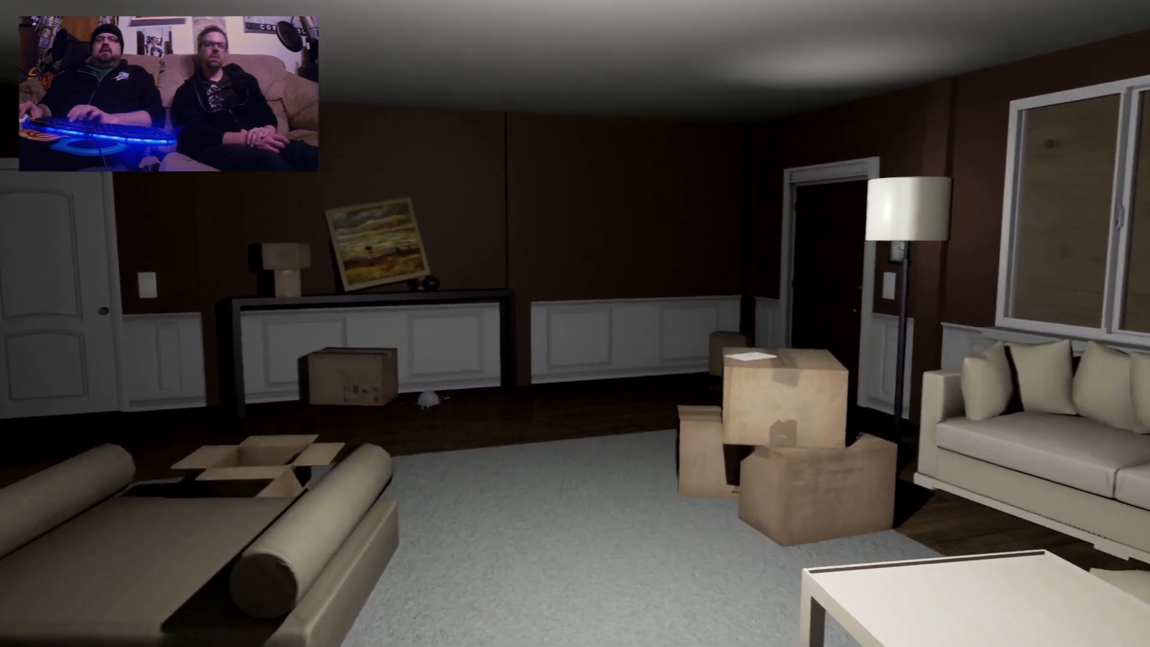
mouse_move(575, 323)
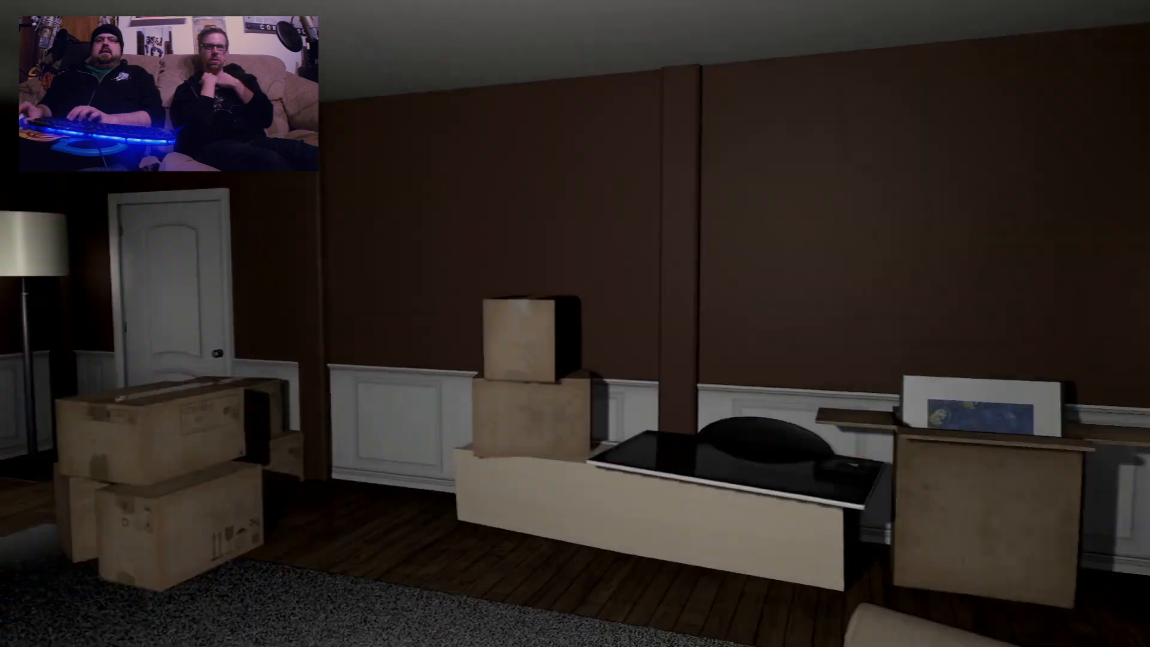
mouse_move(575, 323)
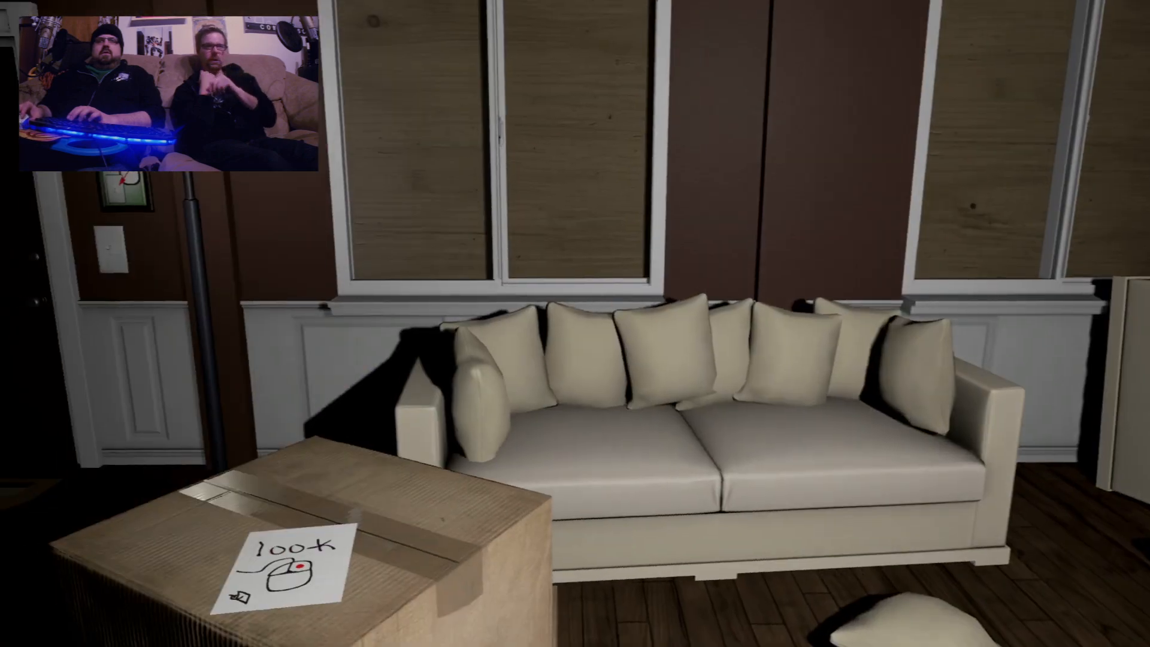
mouse_move(575, 323)
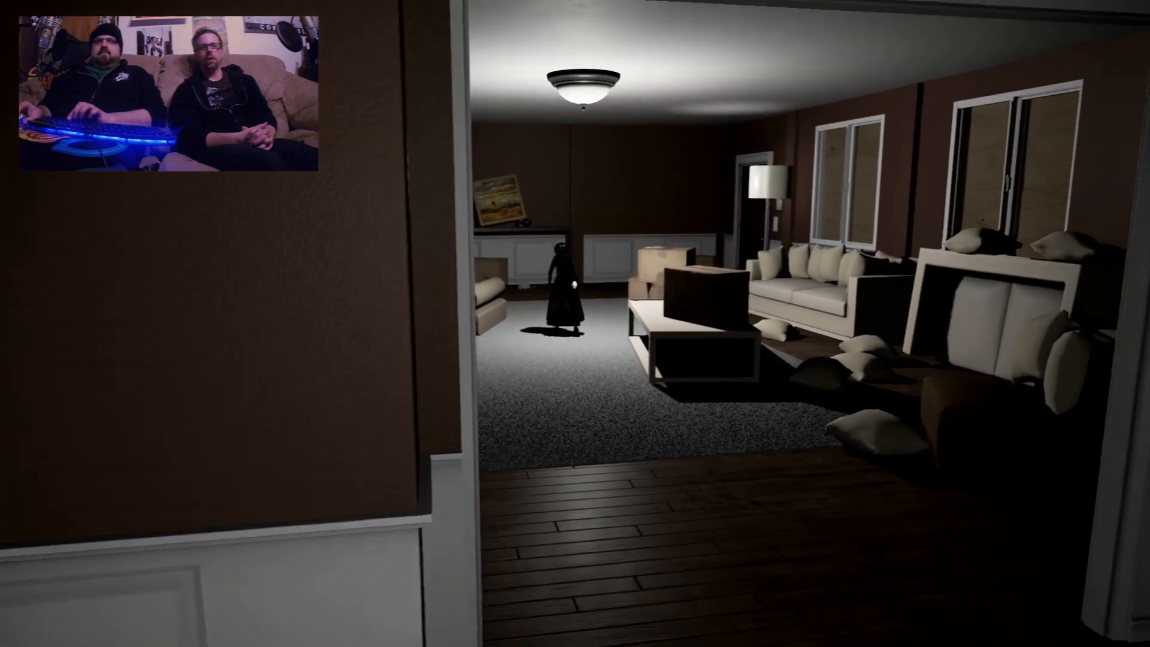
key("w")
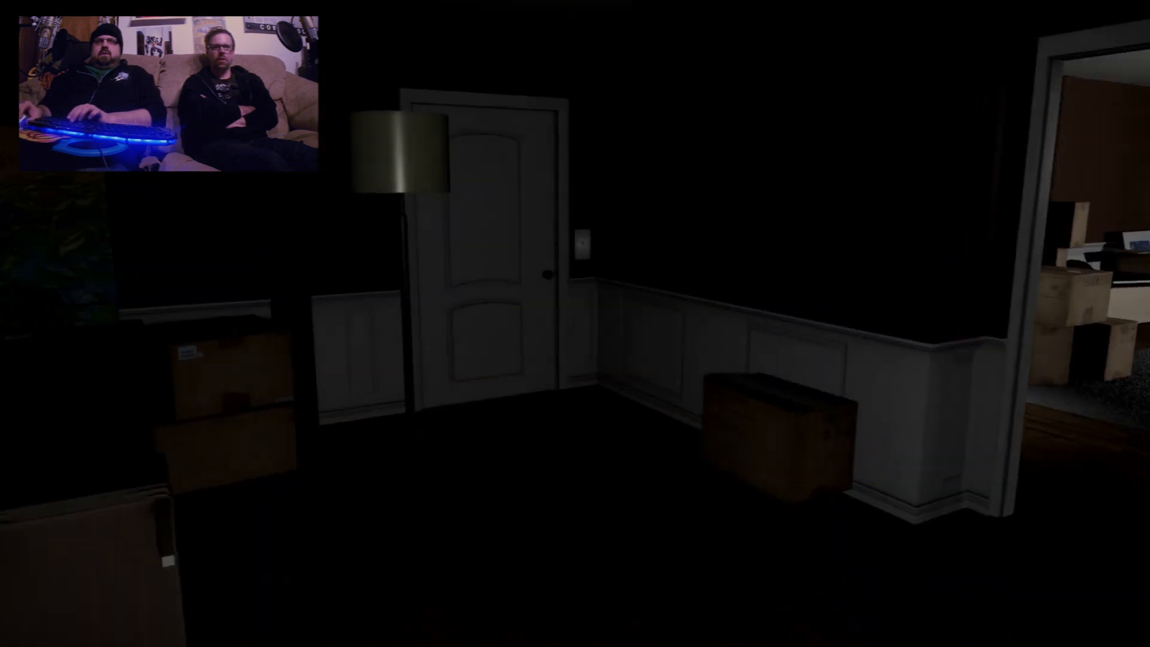
mouse_move(575, 323)
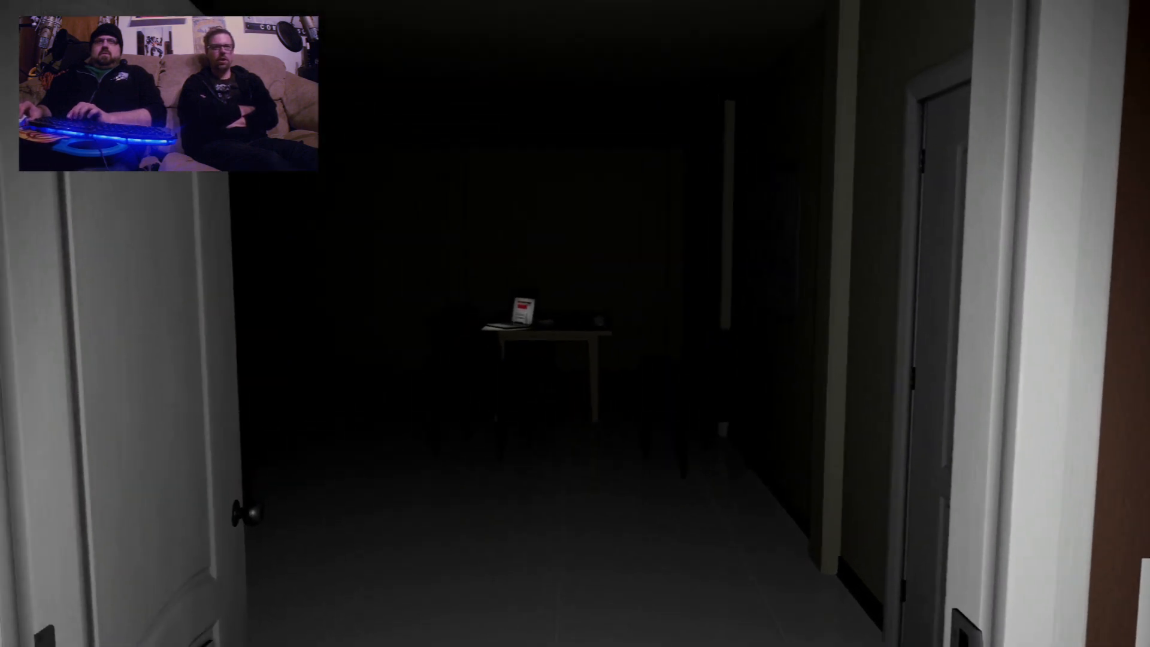
mouse_move(575, 324)
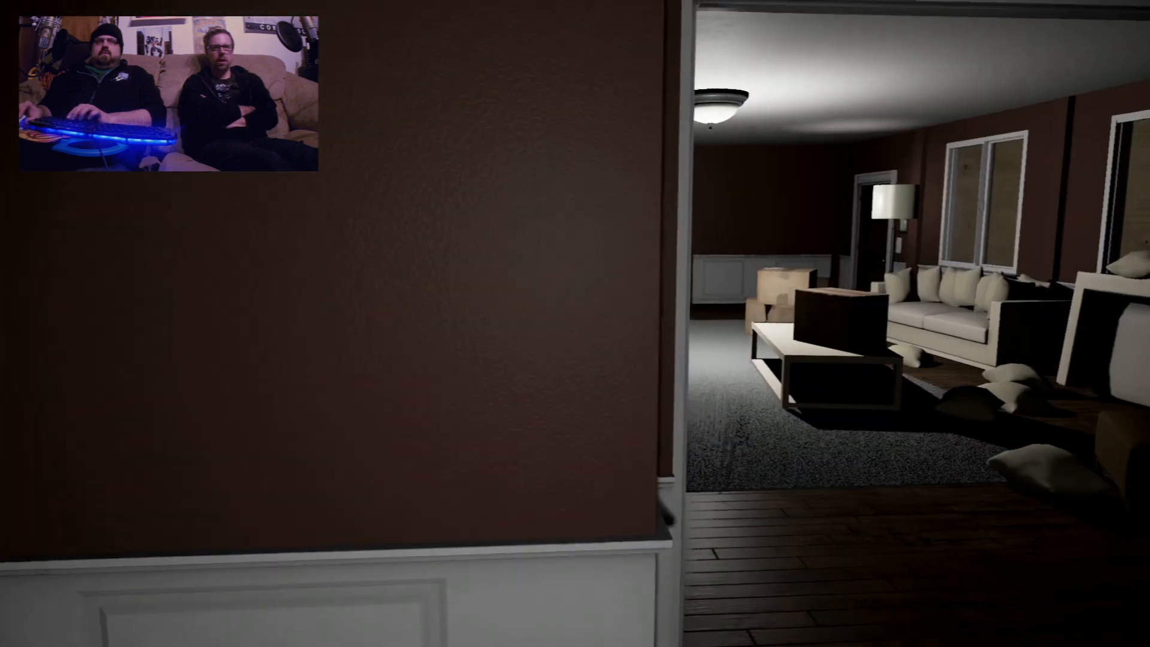
mouse_move(574, 324)
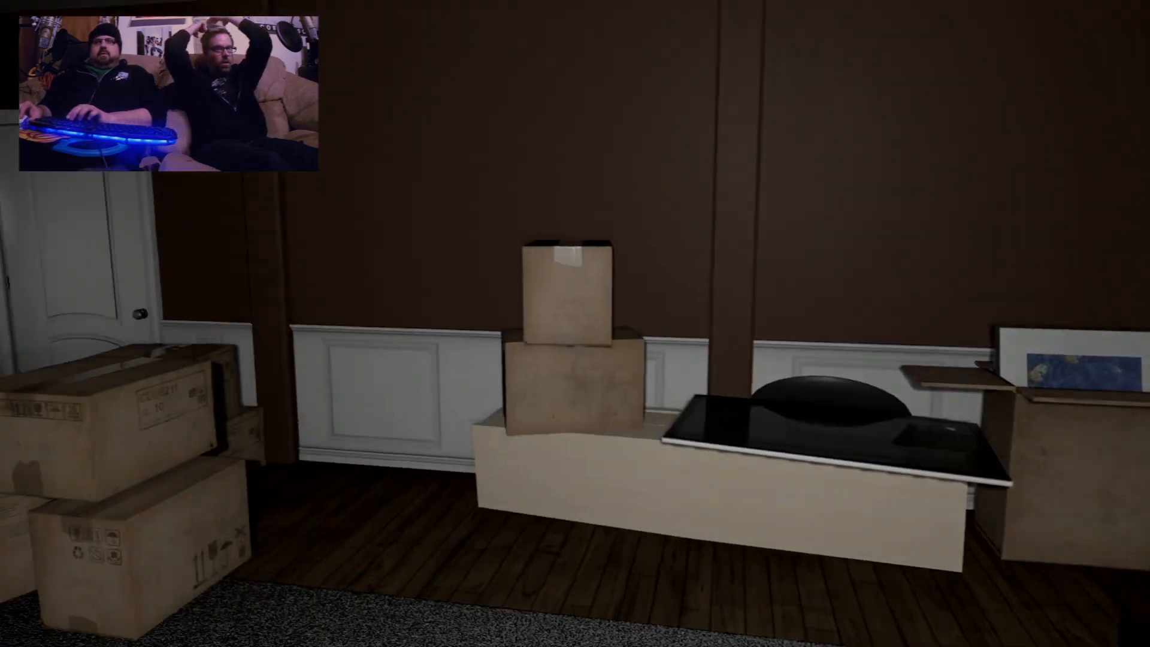
mouse_move(575, 323)
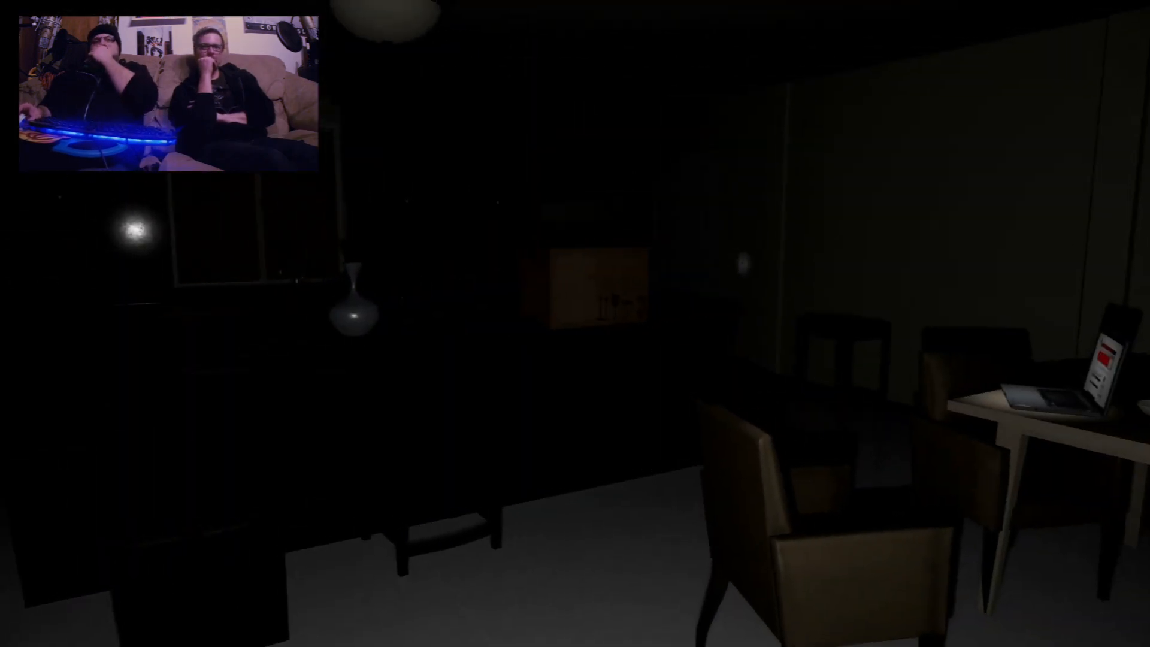
mouse_move(575, 324)
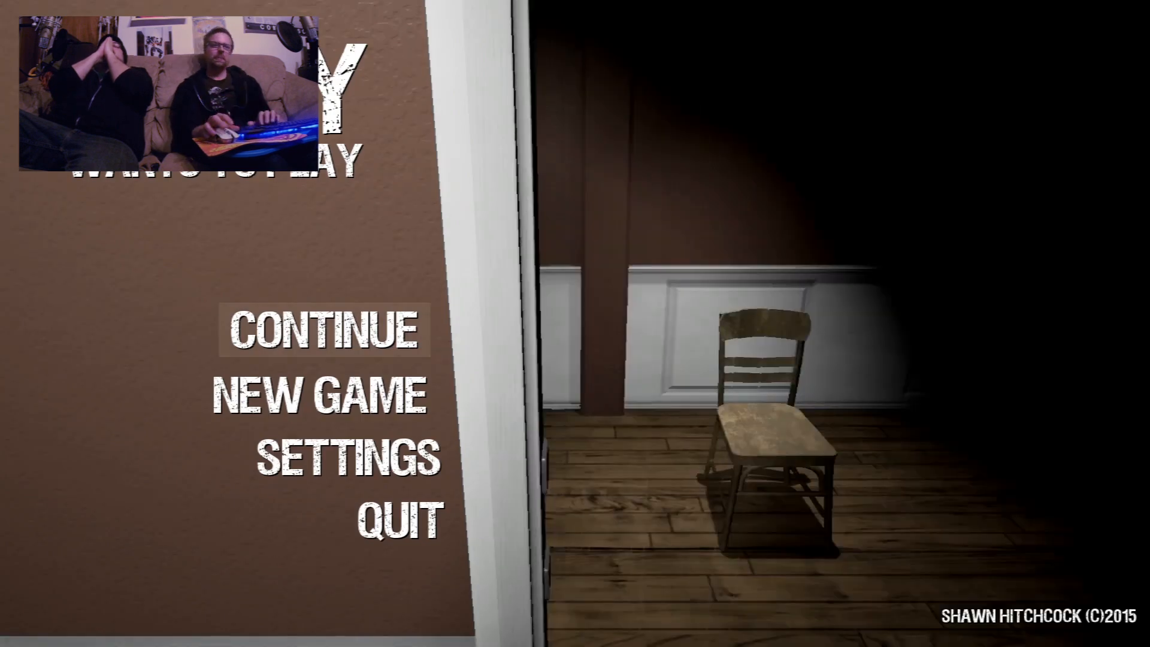
left_click(316, 328)
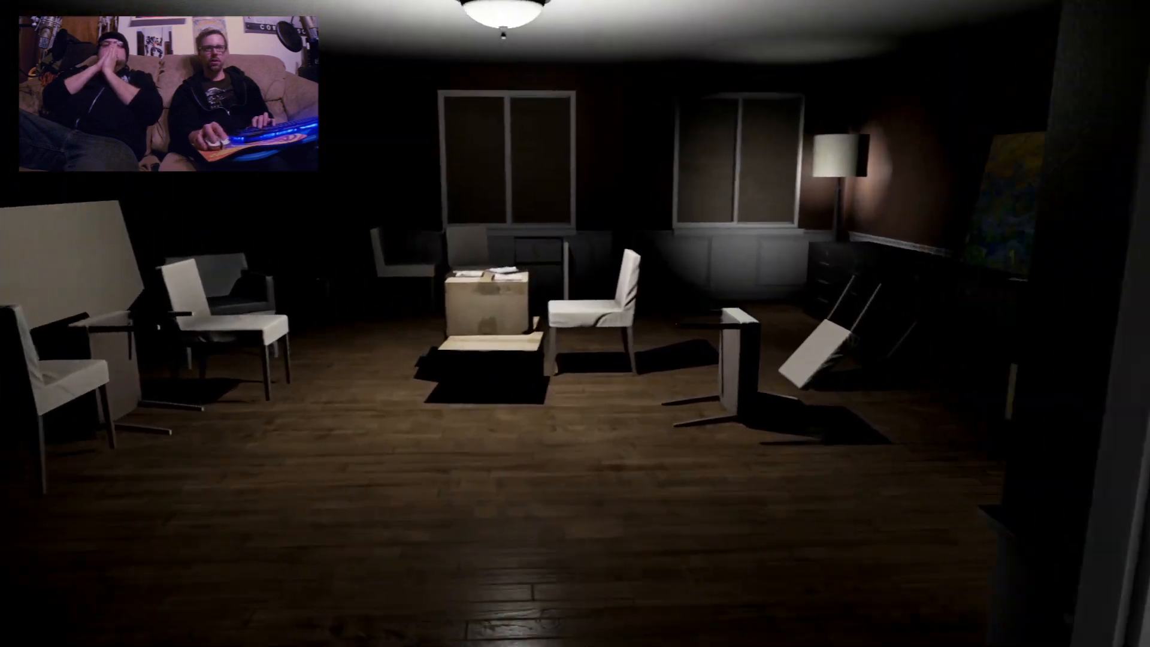
mouse_move(575, 323)
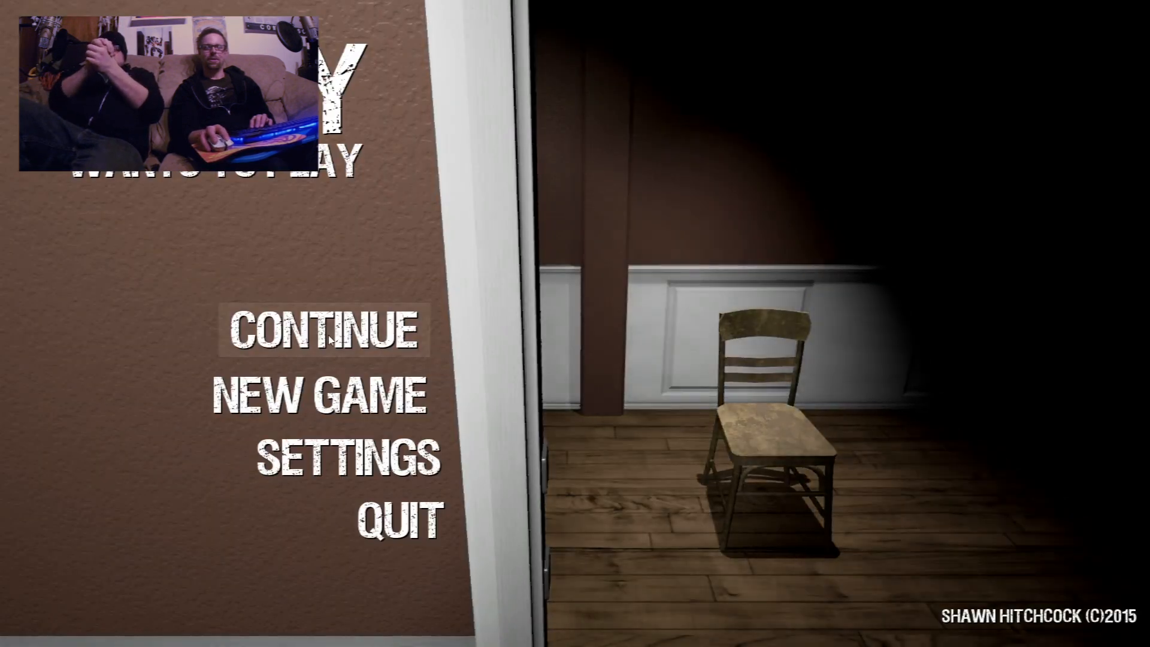
left_click(322, 331)
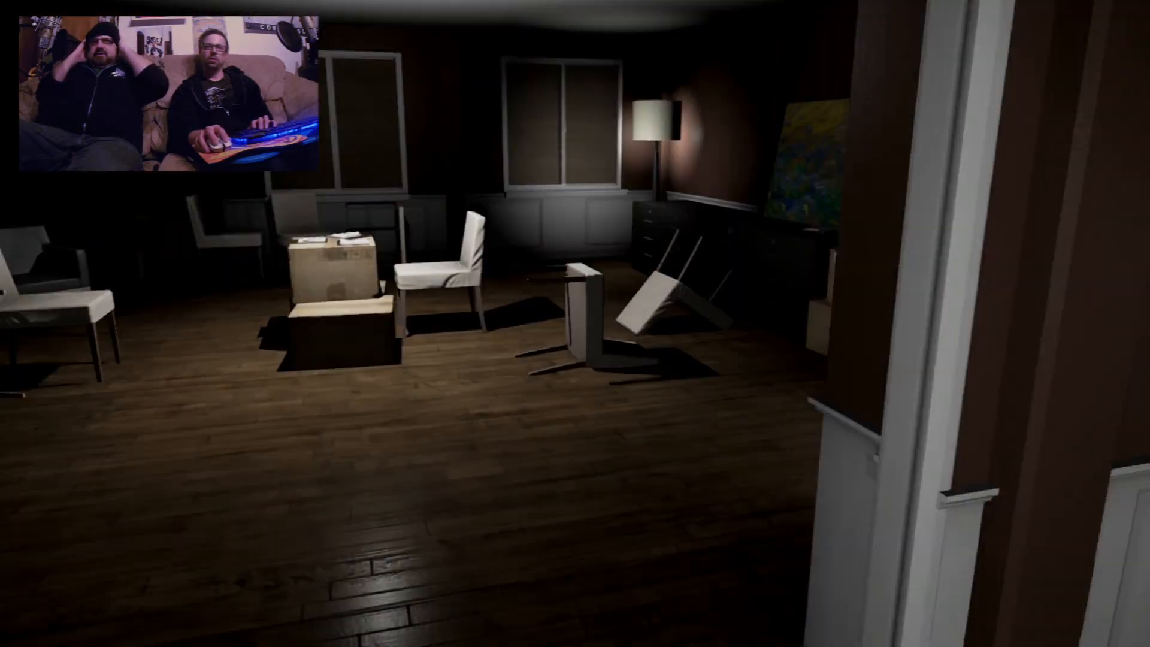
mouse_move(575, 324)
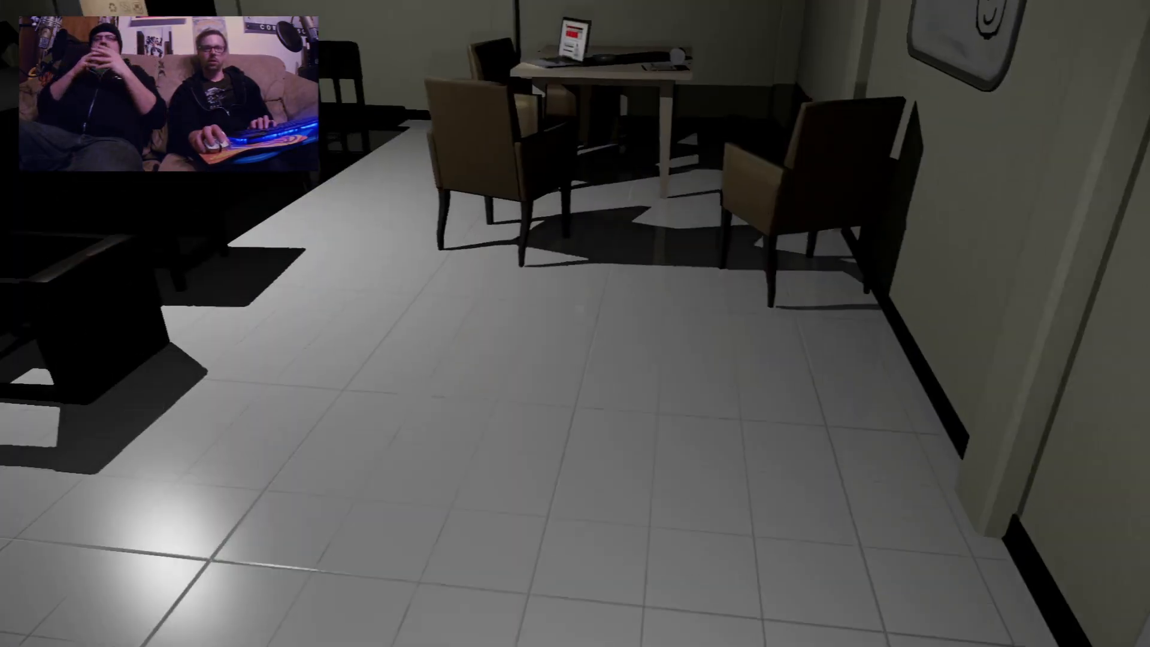
mouse_move(575, 323)
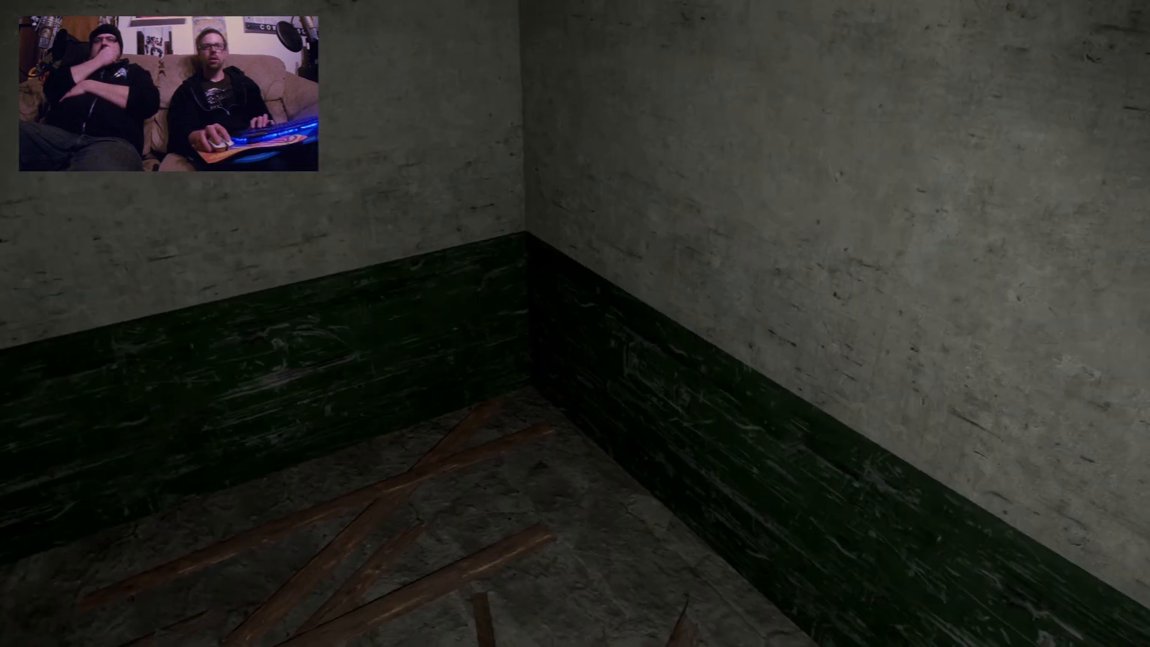
mouse_move(575, 323)
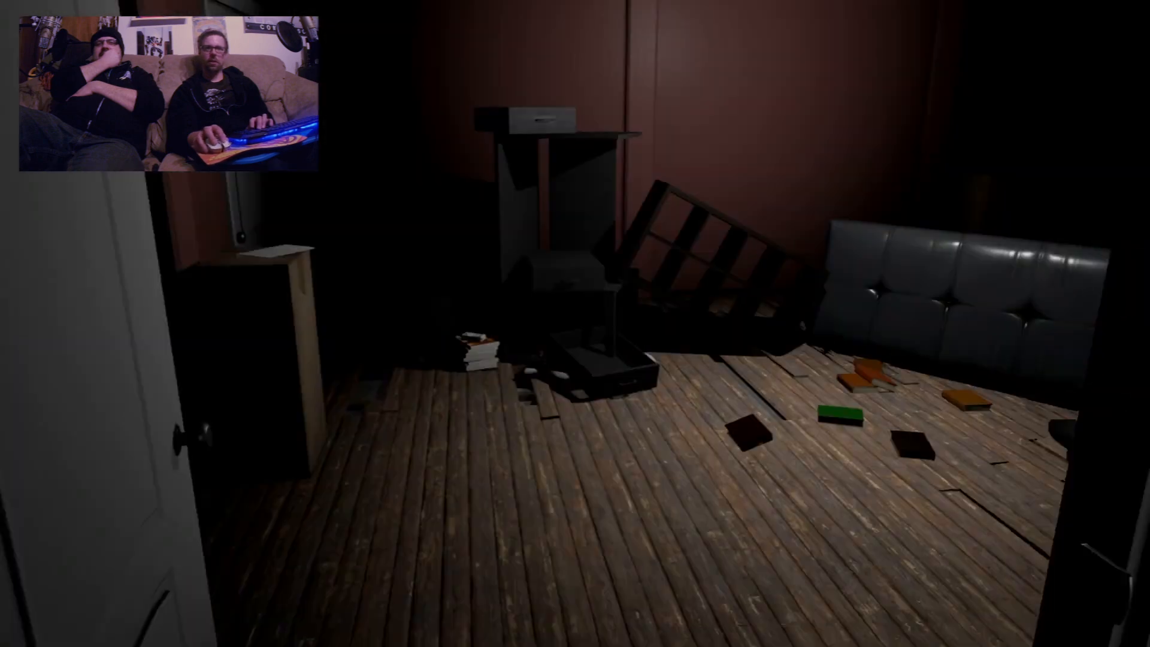
mouse_move(575, 324)
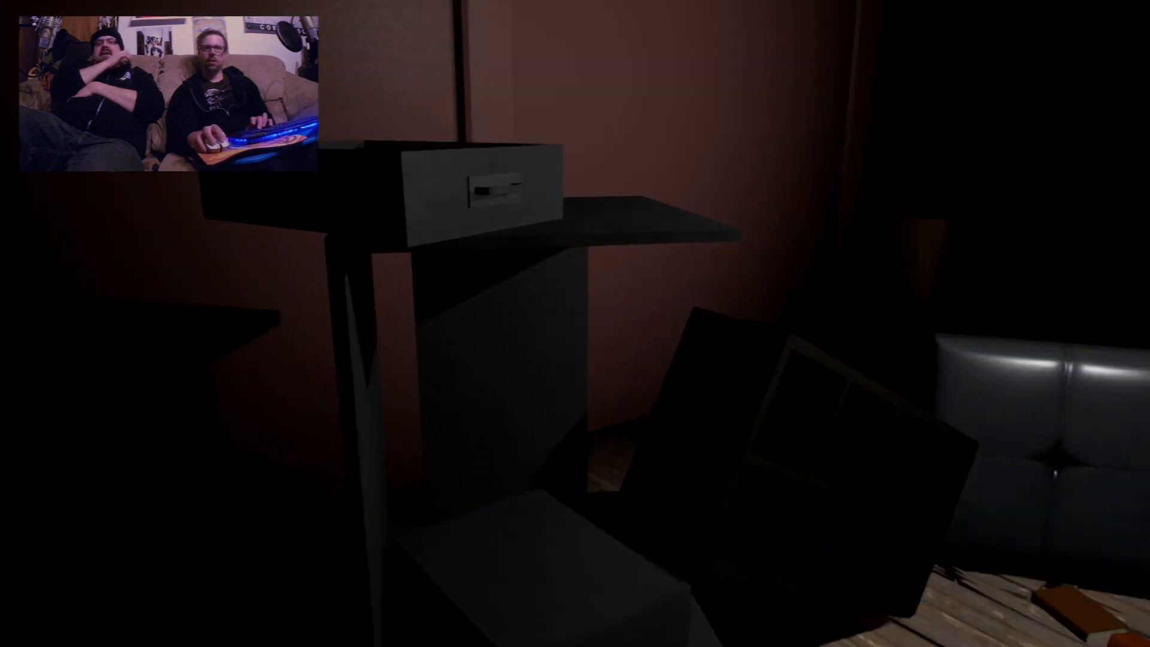
mouse_move(575, 323)
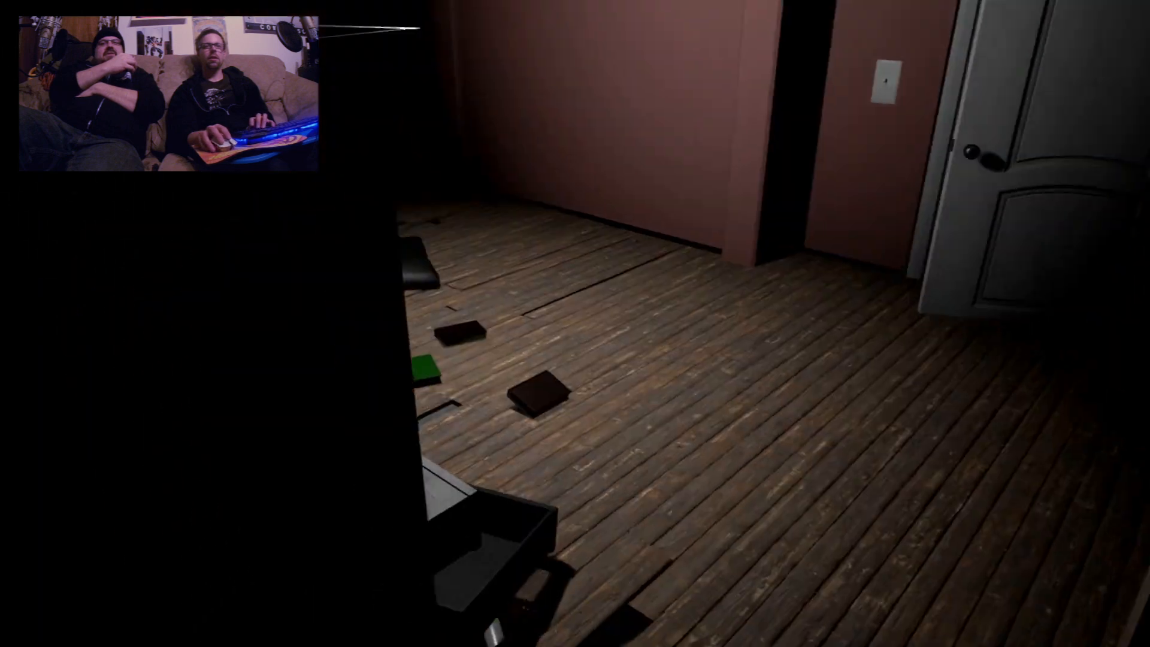
mouse_move(575, 324)
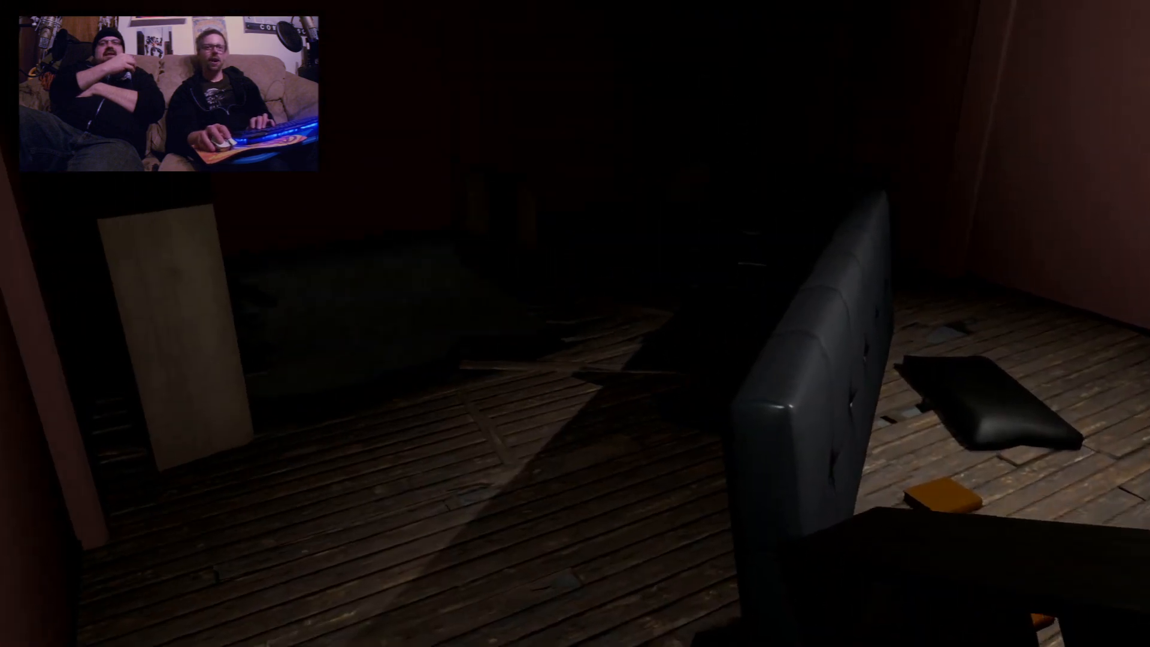
mouse_move(575, 323)
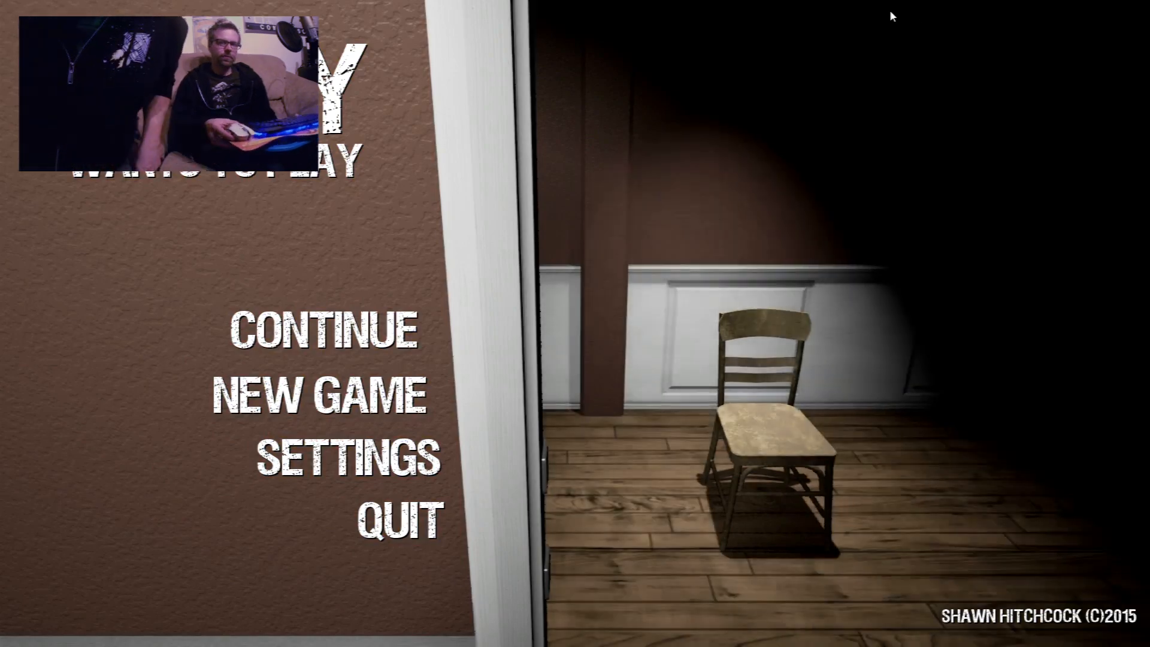
left_click(318, 341)
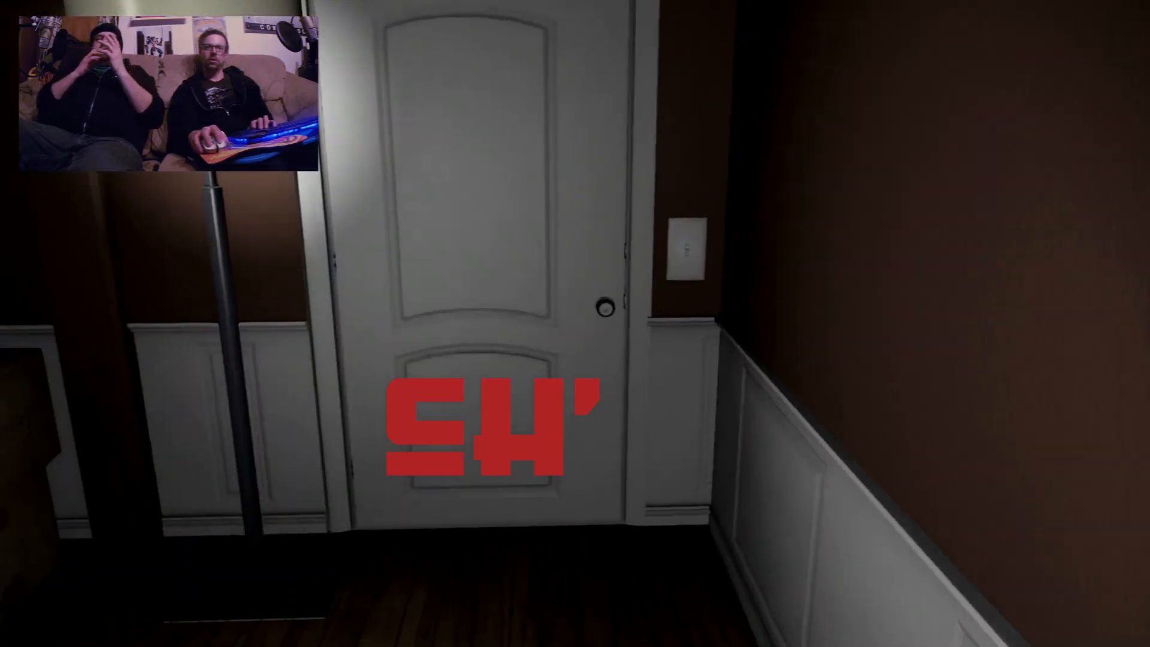